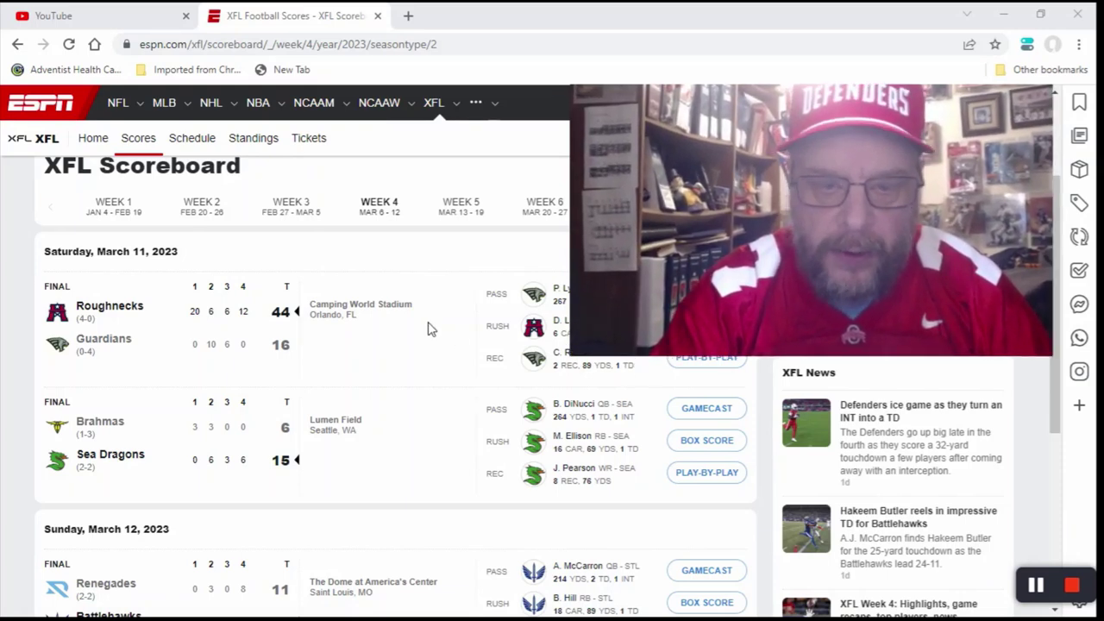
mouse_move(400, 381)
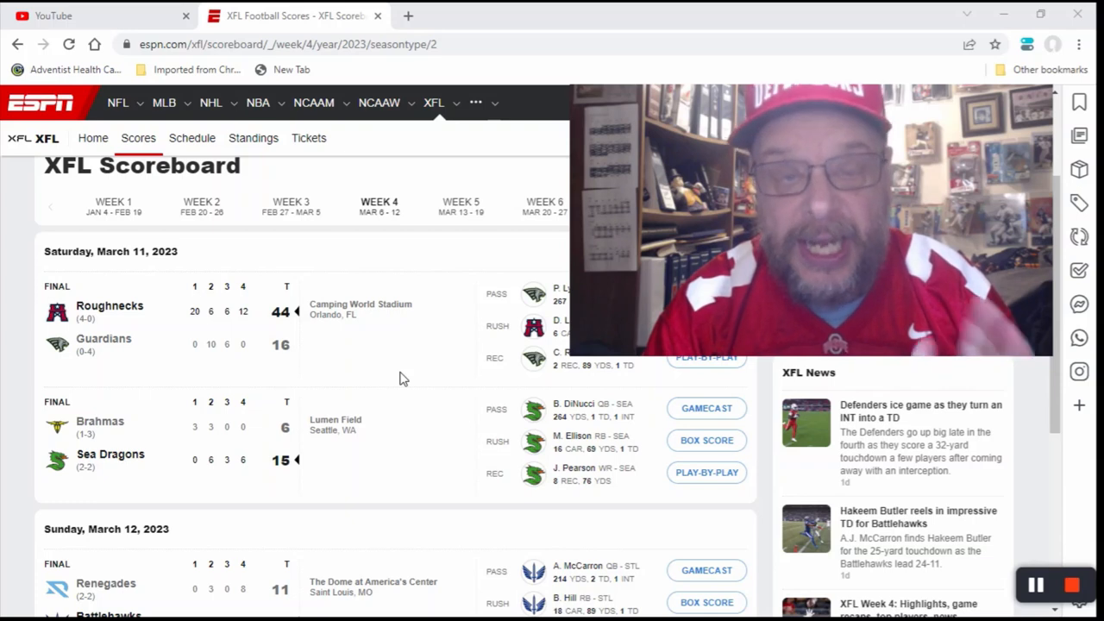
mouse_move(412, 376)
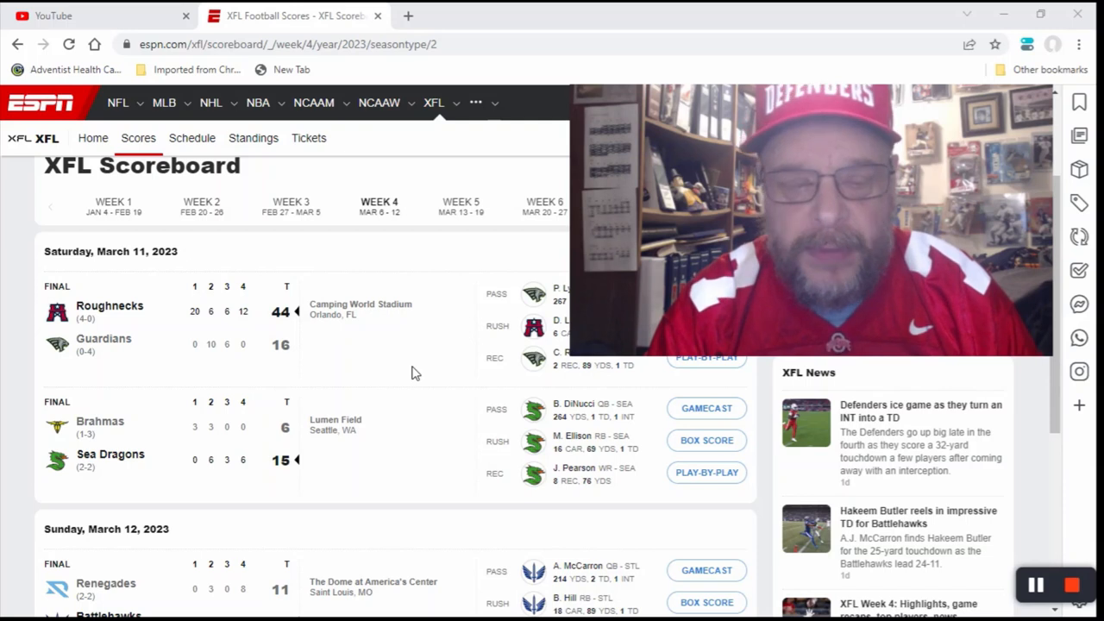
Step: Scroll the Week 4 scoreboard to the Sunday, March 12 Renegades–Battlehawks 11–24 final
scroll("down", 3)
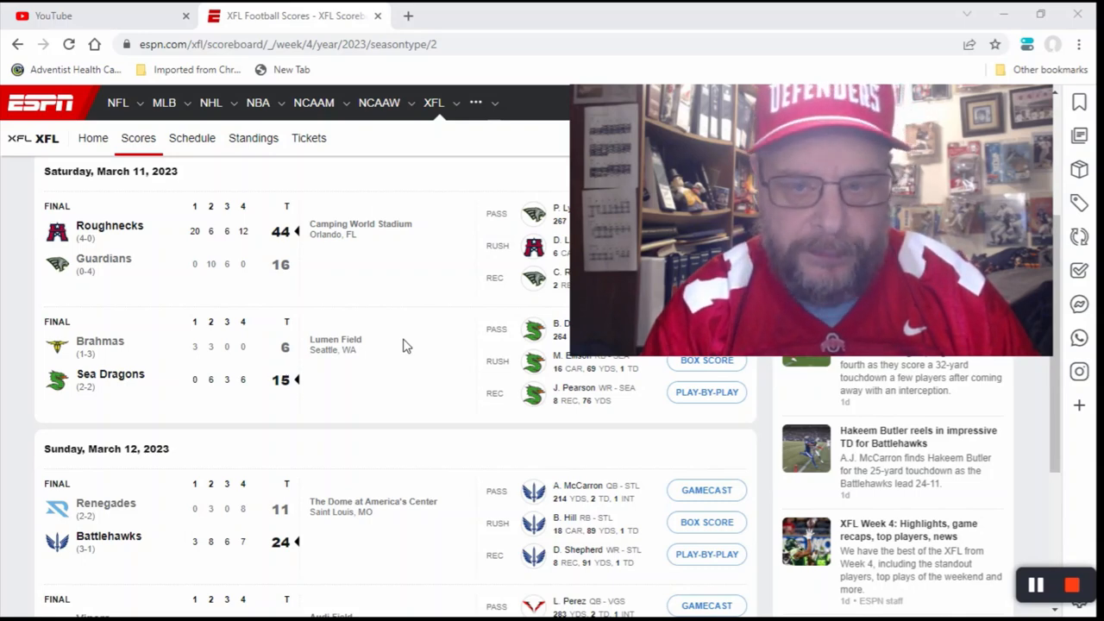
Step: View the Vipers–Defenders 18–32 final, then return to the top of Week 4
scroll("down", 3)
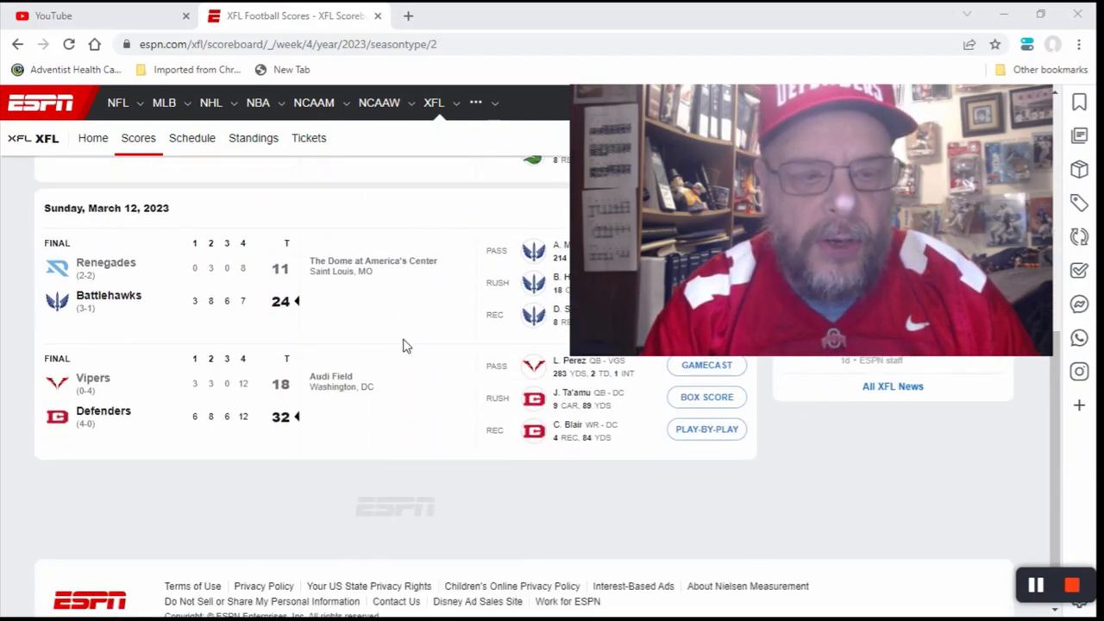
scroll("down", 3)
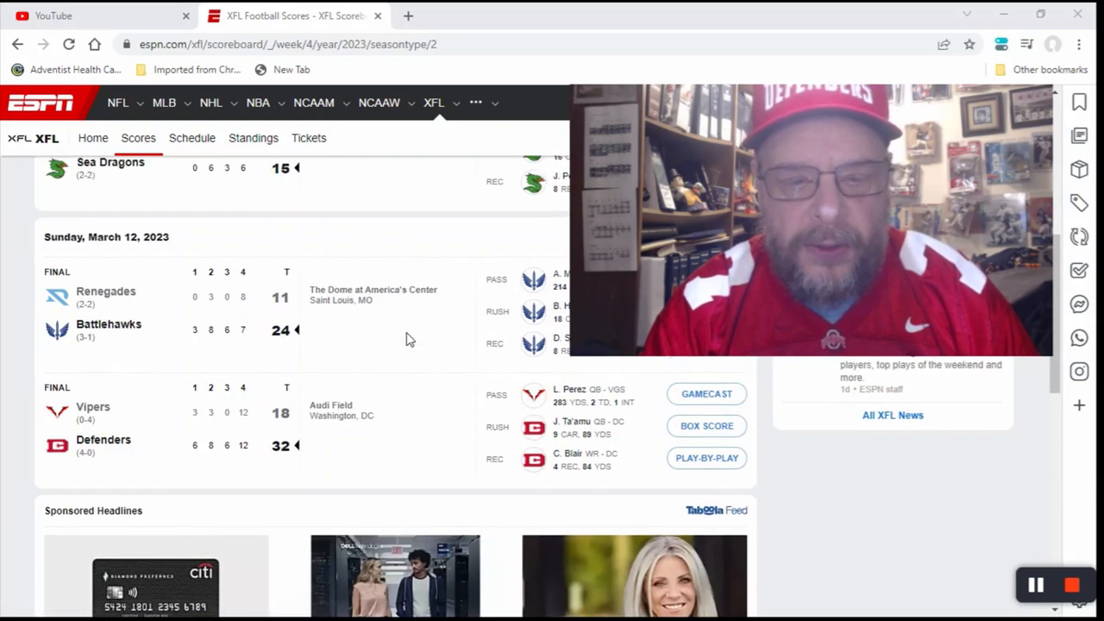
scroll("up", 3)
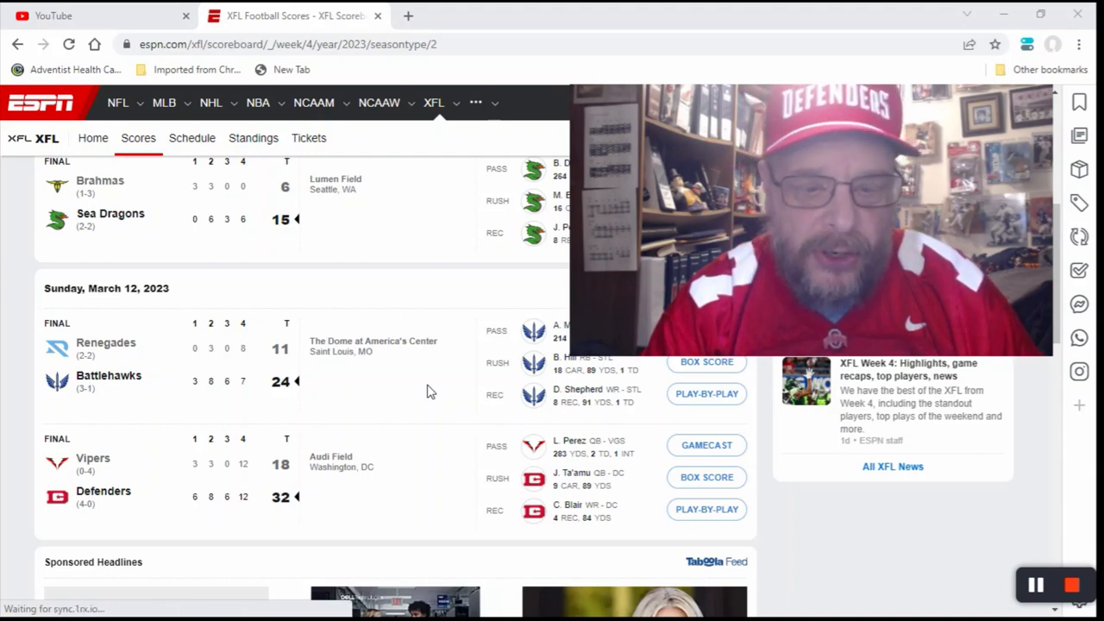
scroll("up", 3)
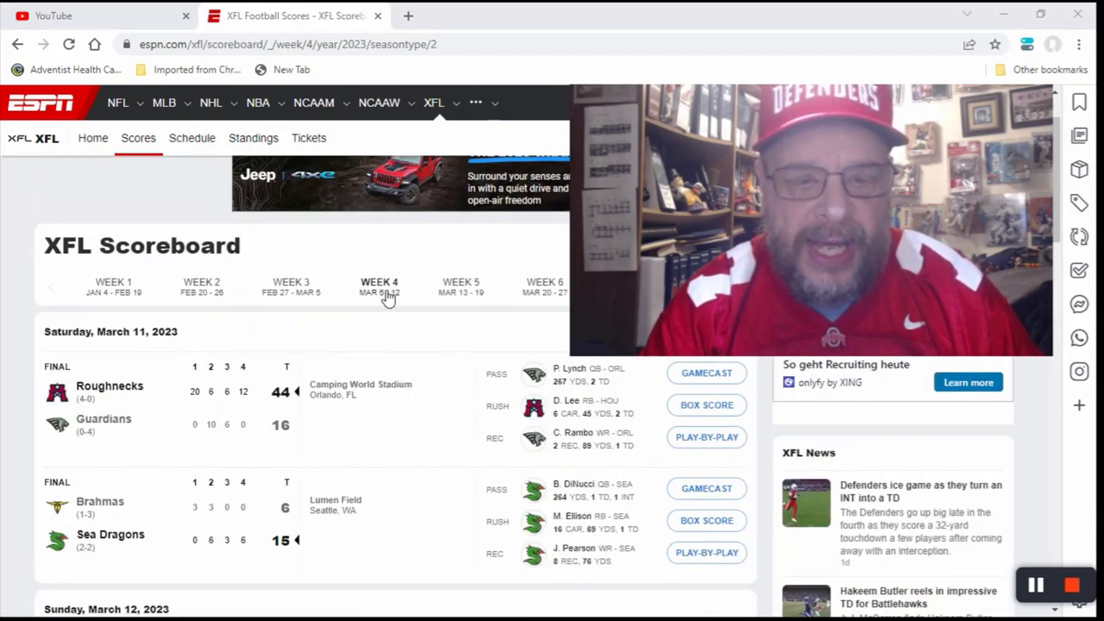
Step: Load the Week 5 (March 13–19) scoreboard from the week selector
left_click(461, 287)
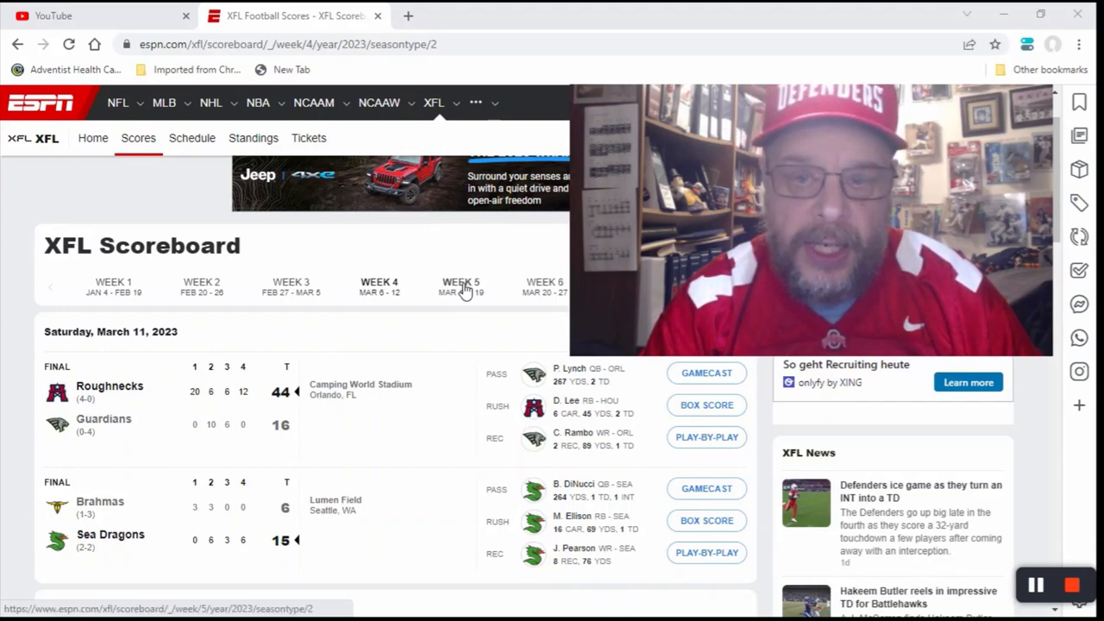
left_click(459, 286)
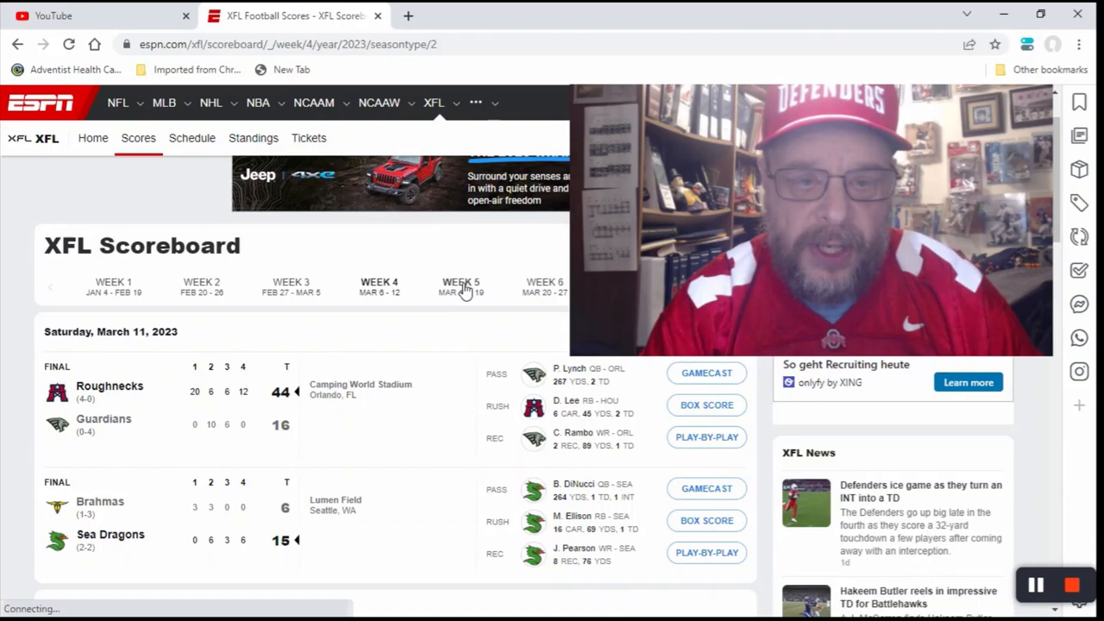
left_click(460, 287)
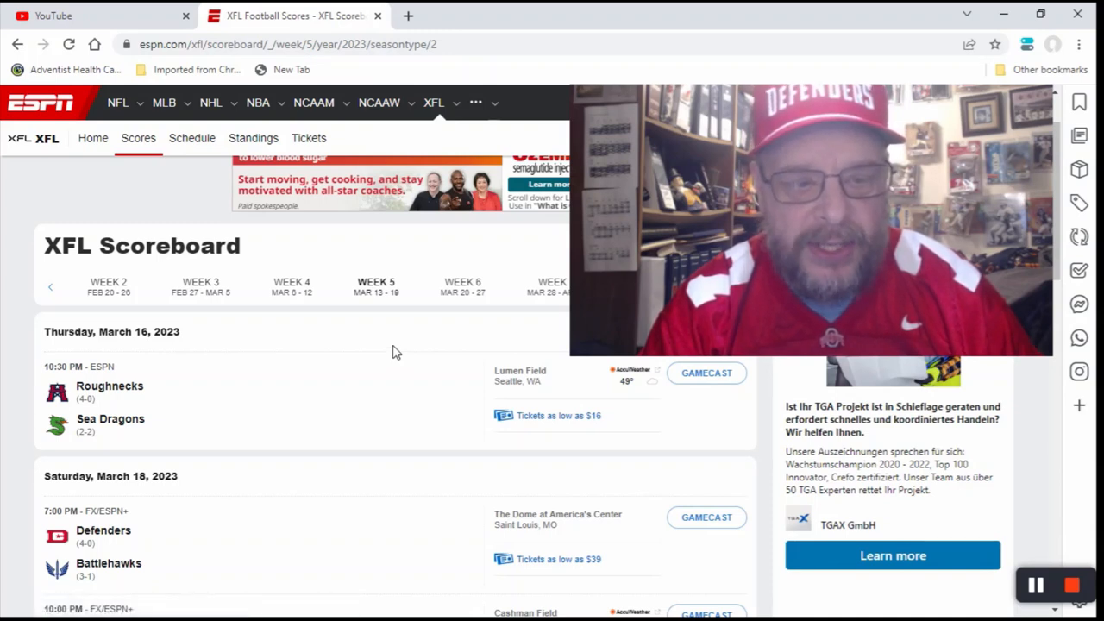
Step: Scroll past Thursday's game to Saturday, March 18's Defenders–Battlehawks and Guardians–Vipers matchups
scroll("down", 3)
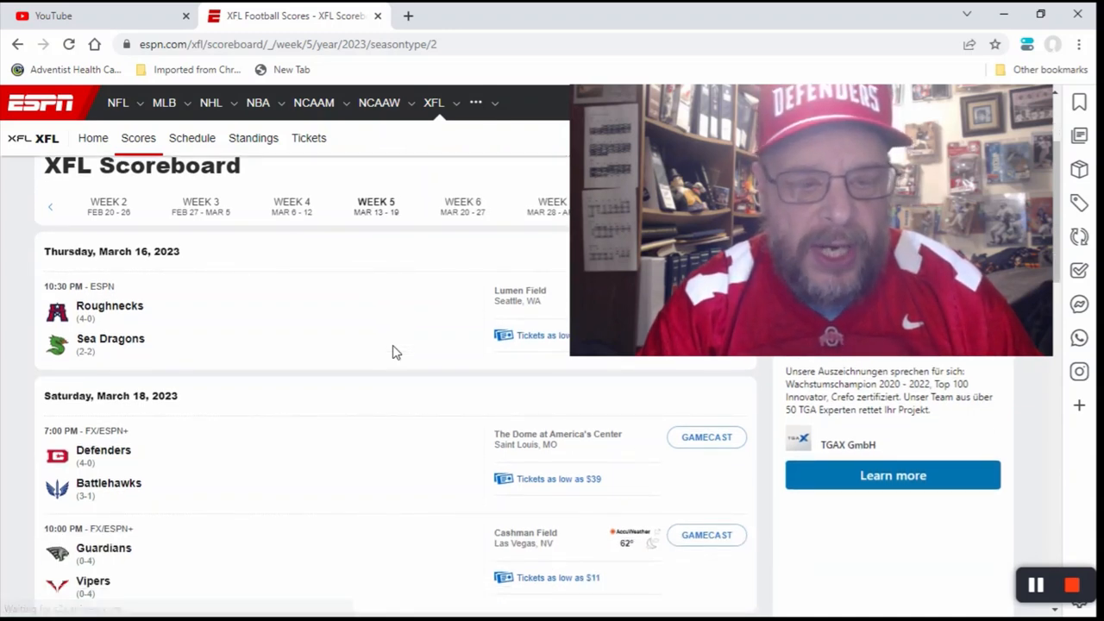
scroll("down", 3)
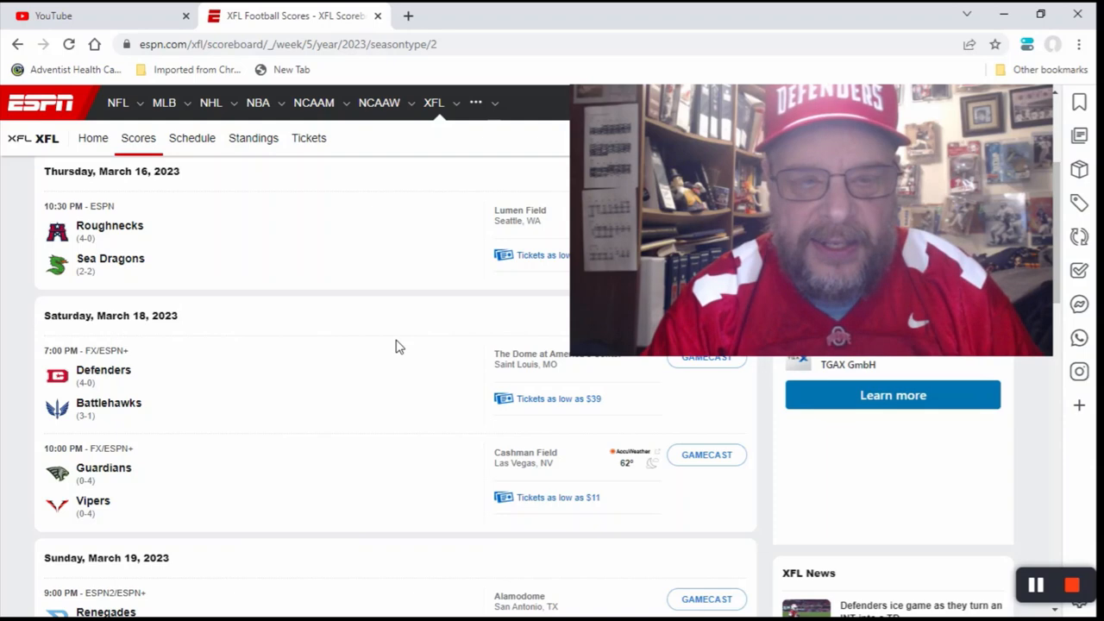
Step: Scroll to Sunday, March 19's Renegades–Brahmas game at the Alamodome, then back up slightly
scroll("down", 3)
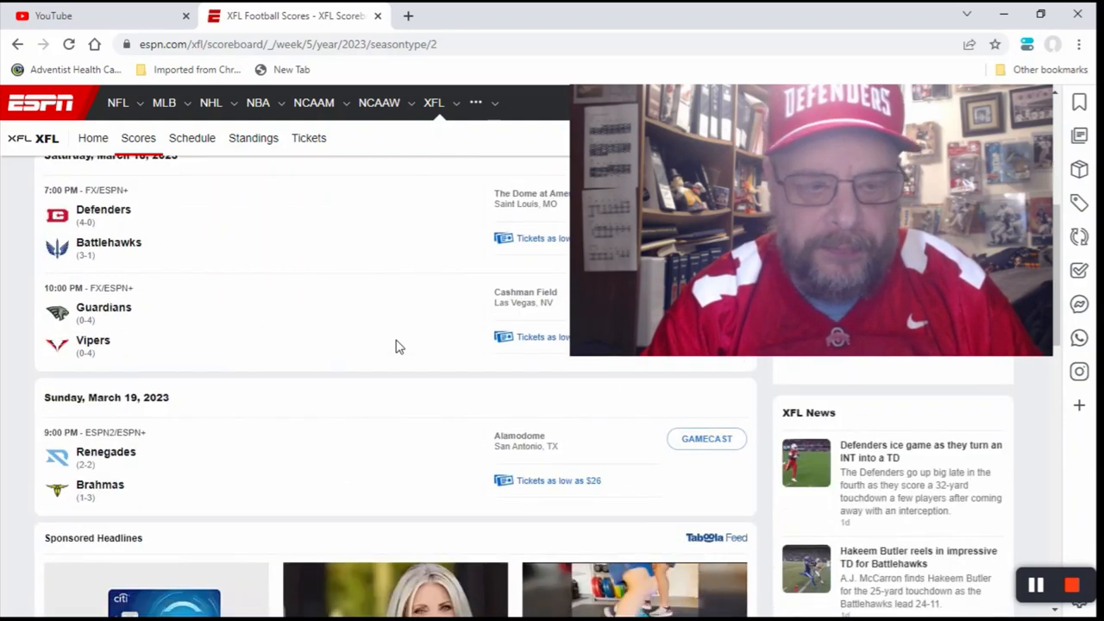
scroll("up", 3)
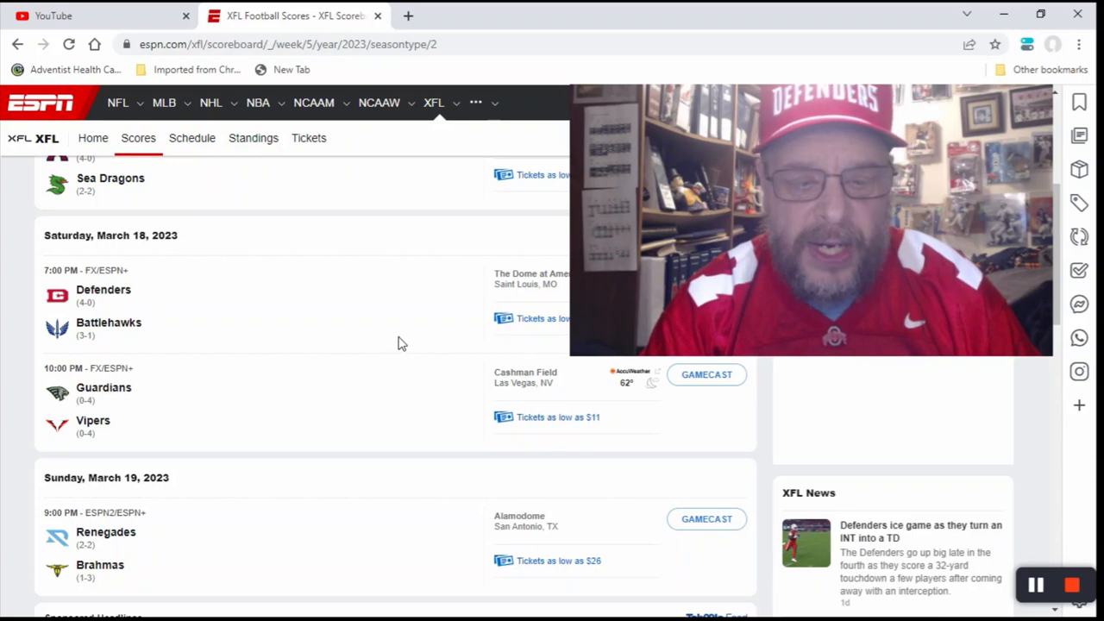
scroll("up", 3)
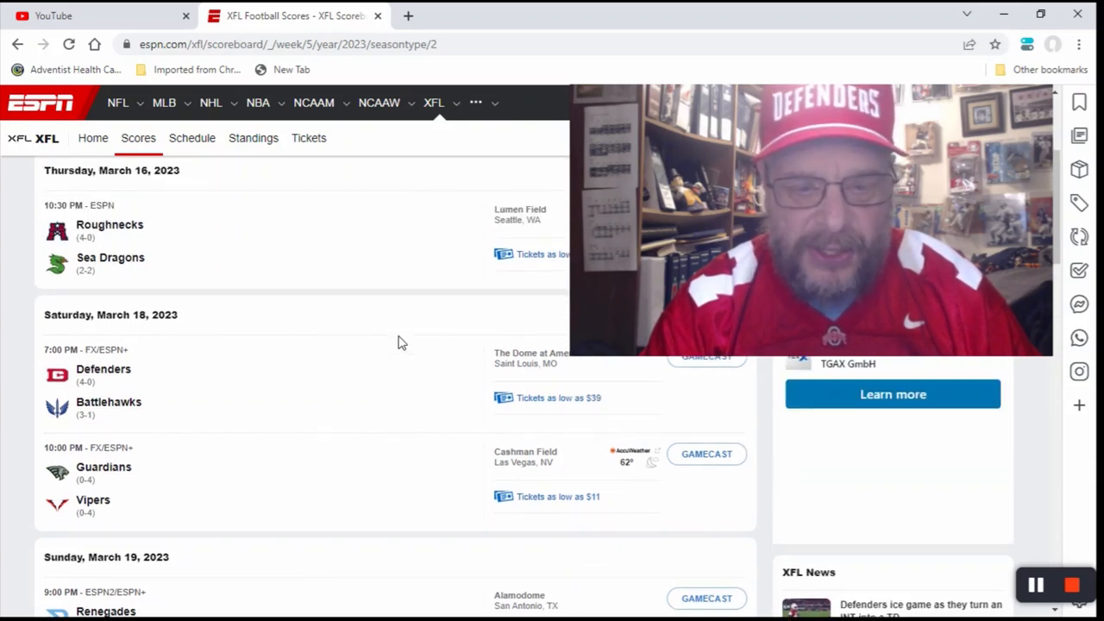
scroll("up", 3)
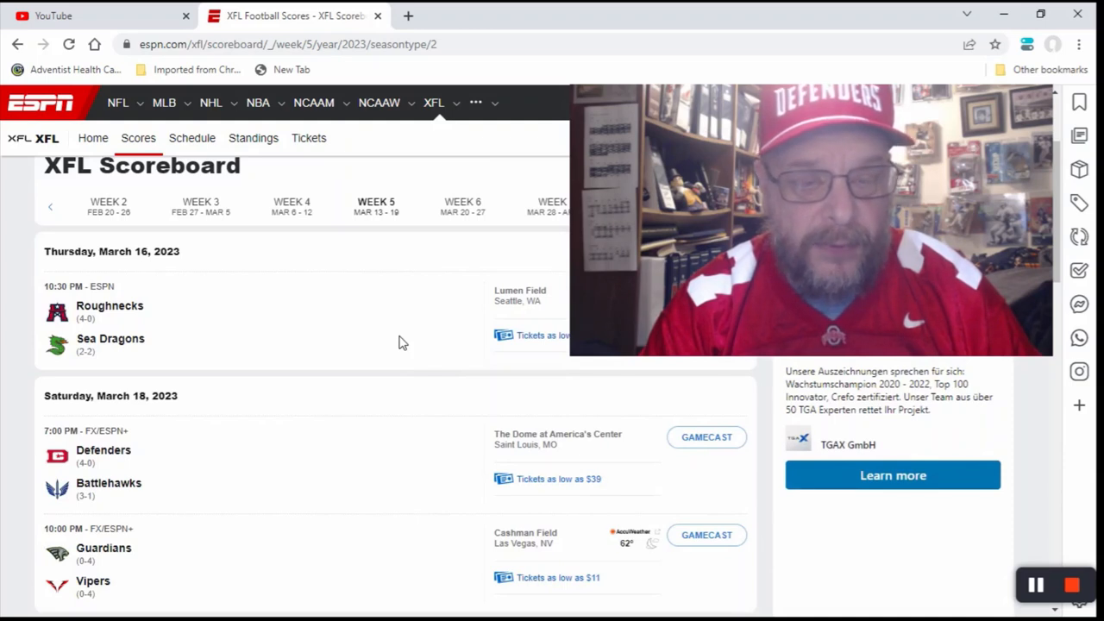
scroll("down", 3)
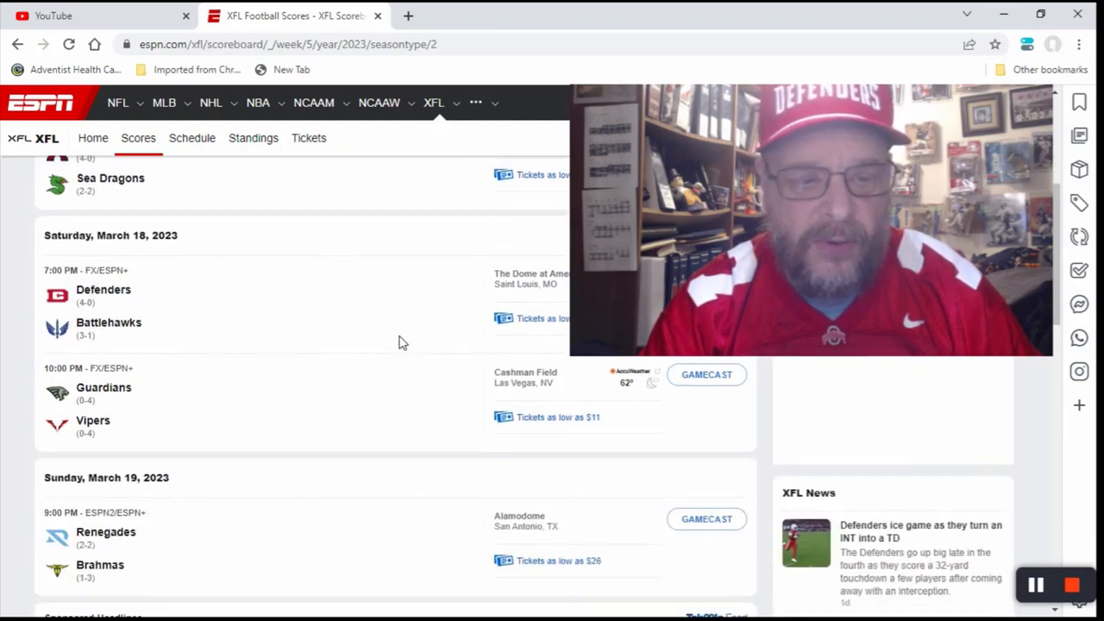